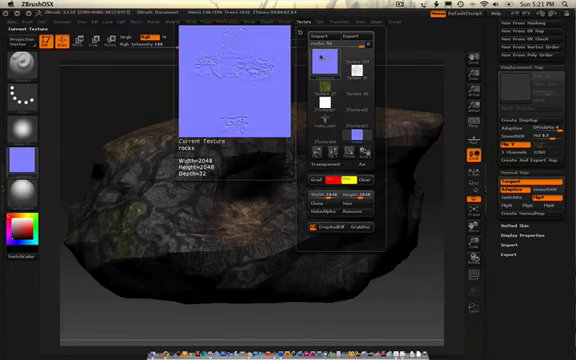
Step: Export the rock's baked normal map from the Texture palette as an image file
left_click(350, 40)
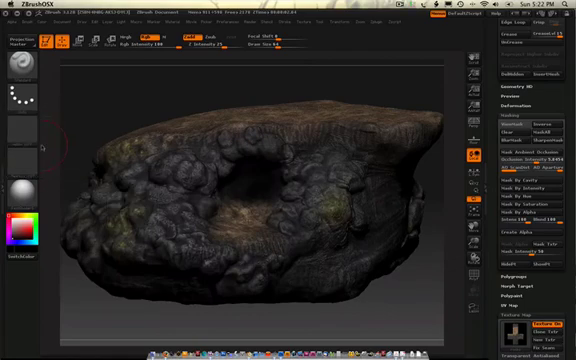
mouse_move(20, 132)
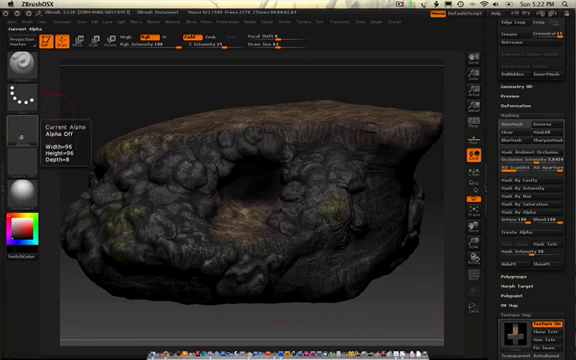